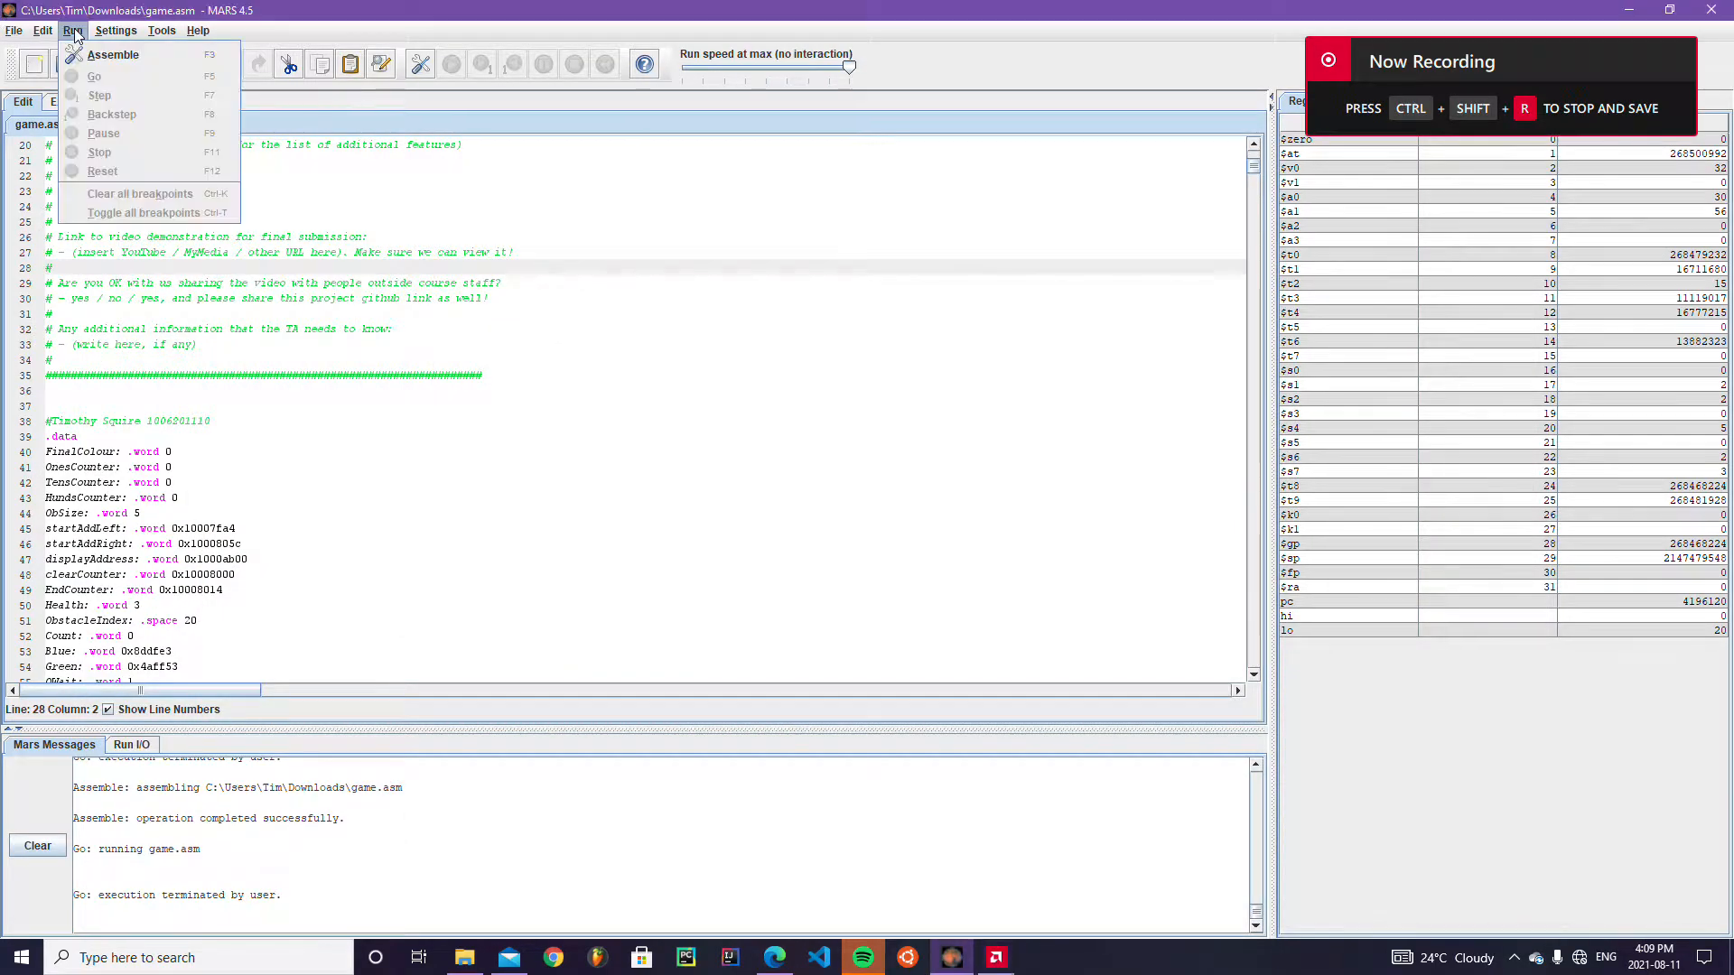
Open the Bitmap Display, set 8×8 pixel units and the $gp base address, and move it aside.
left_click(161, 29)
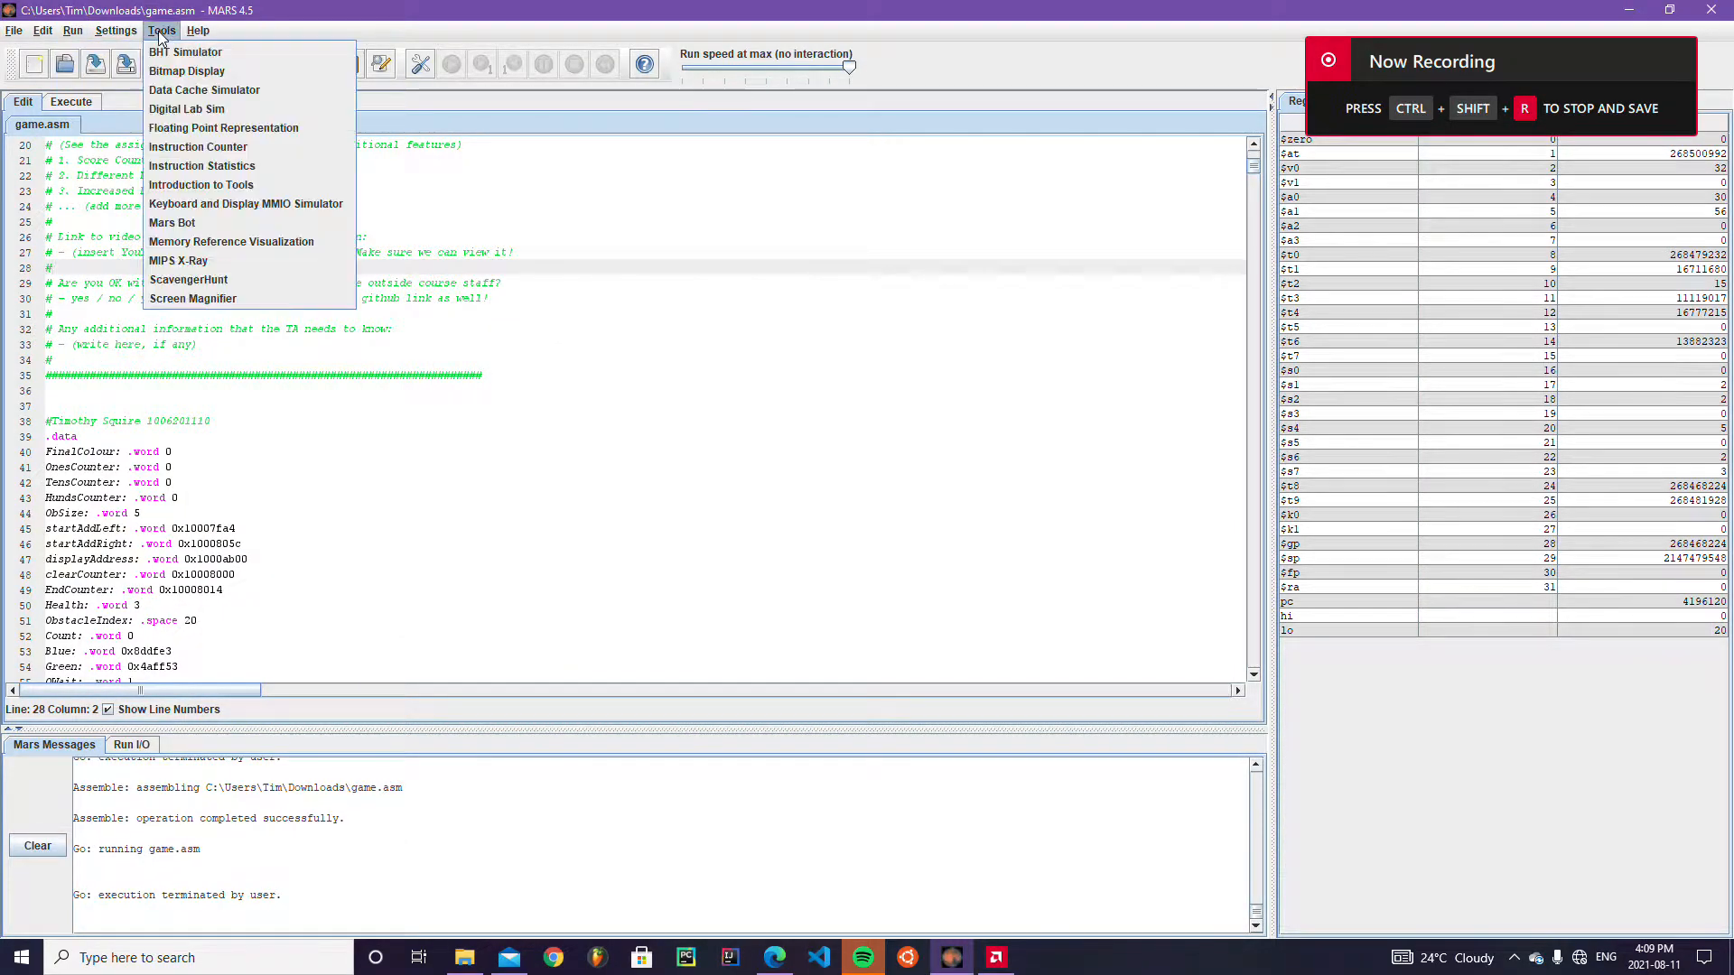
left_click(186, 70)
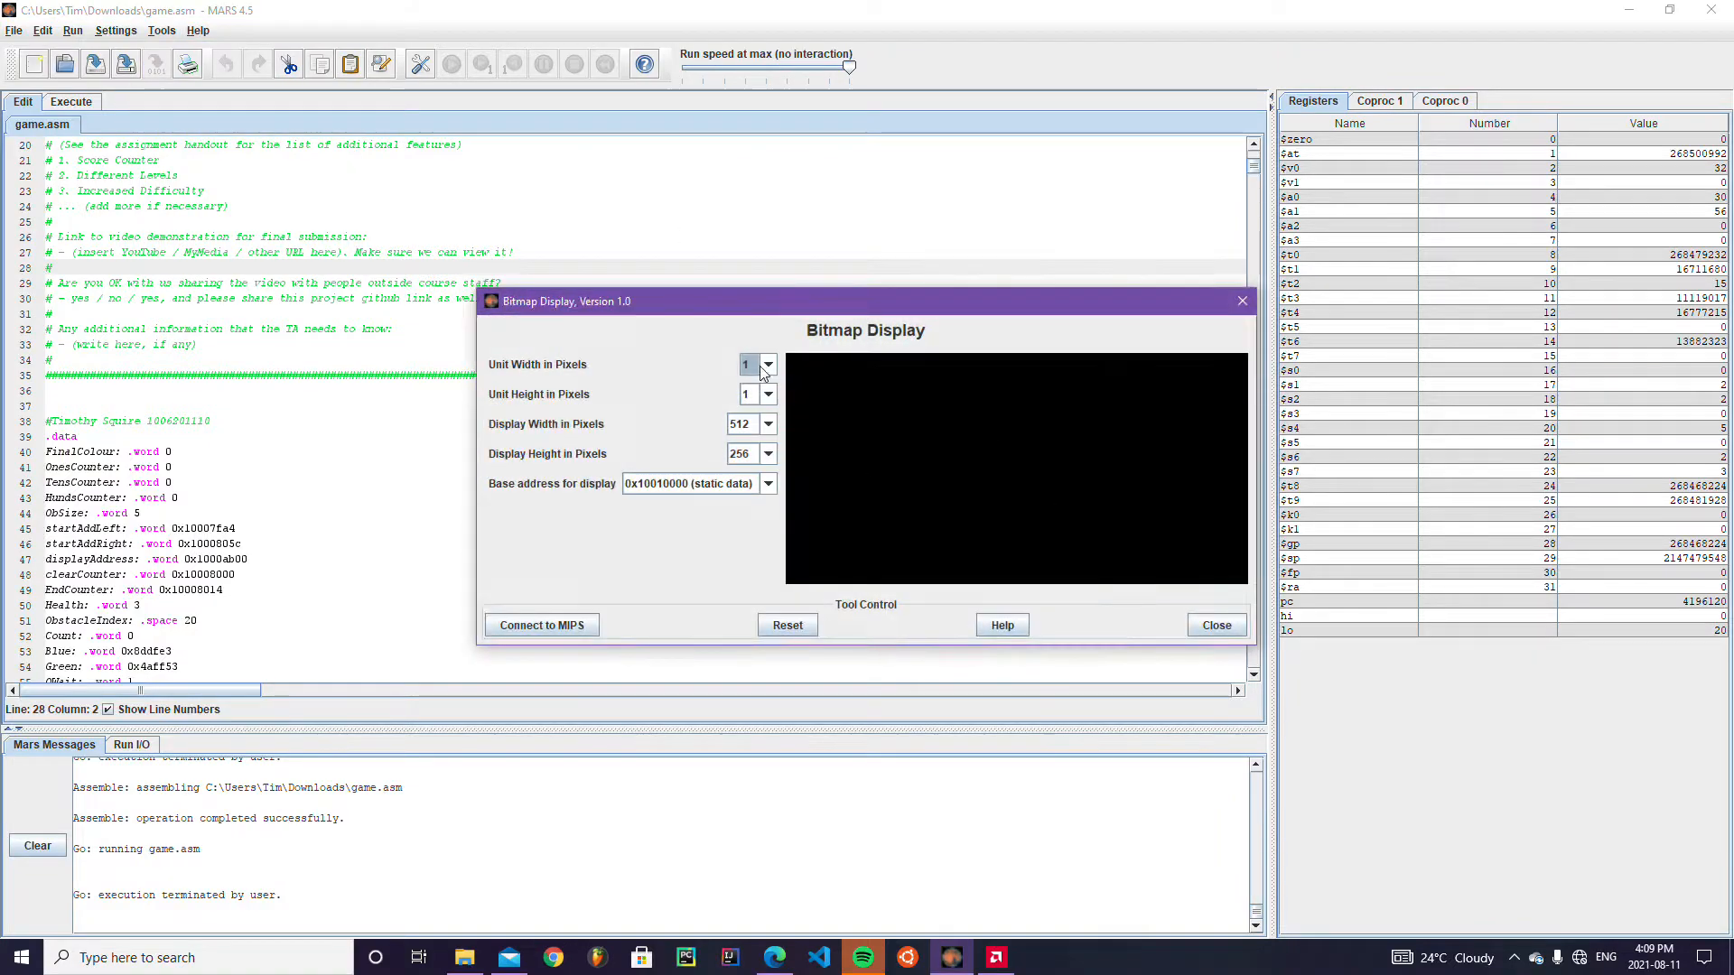
left_click(767, 365)
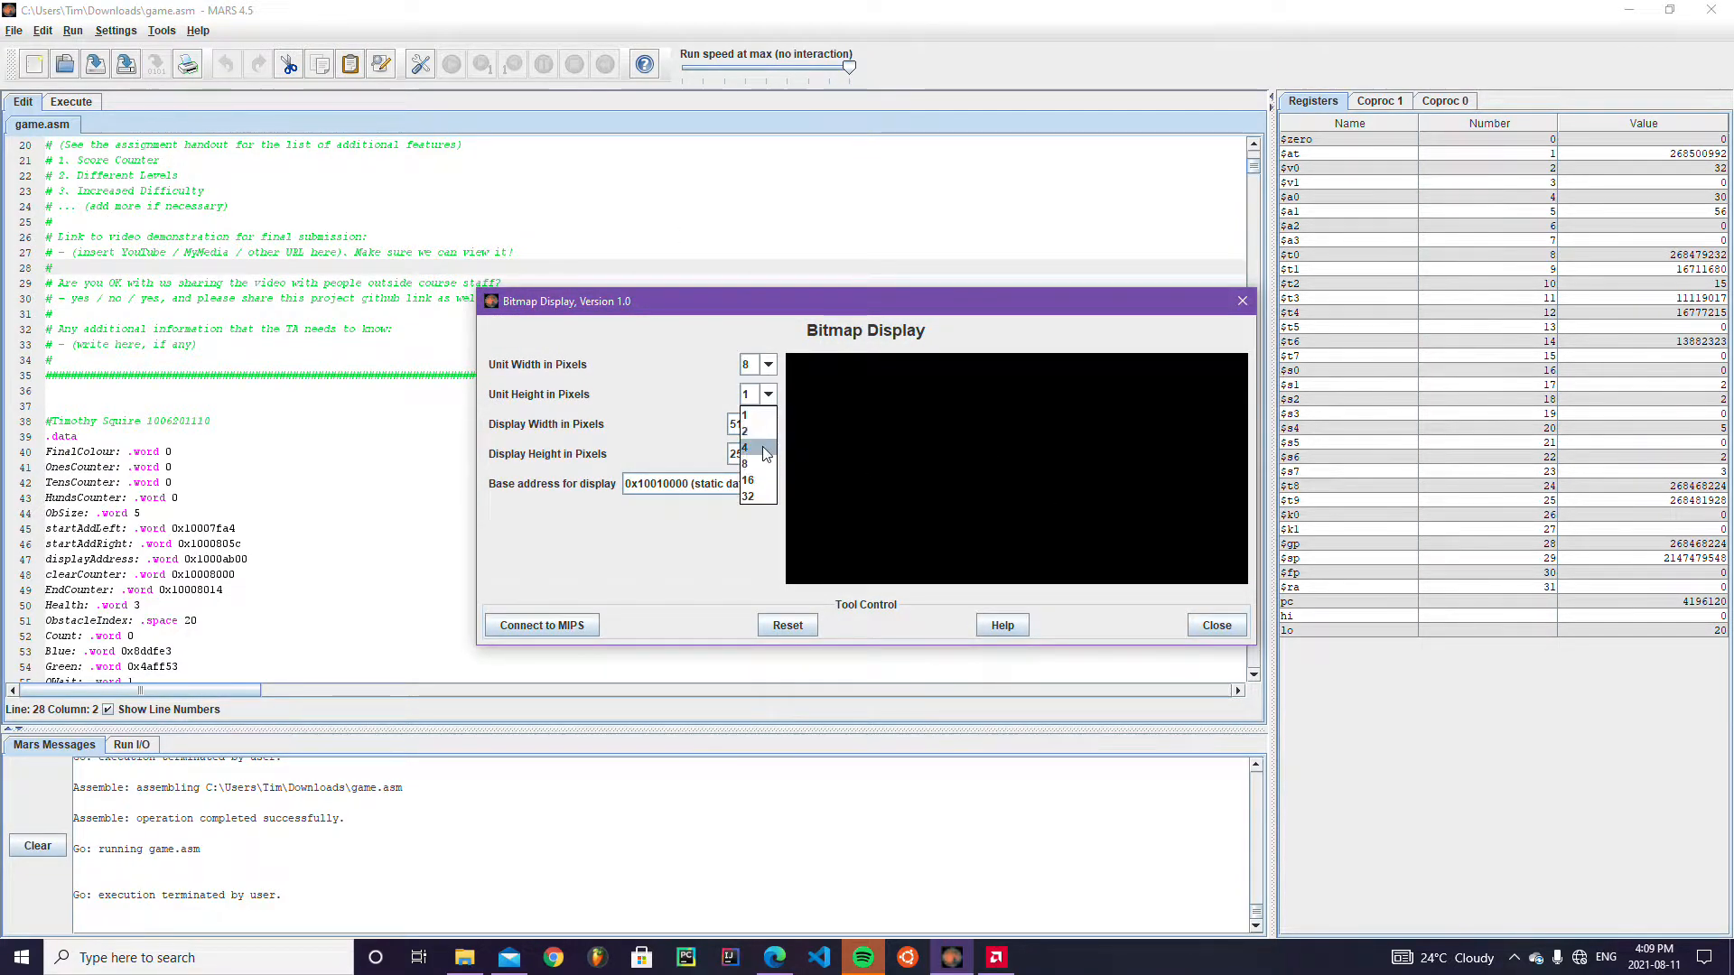
left_click(747, 478)
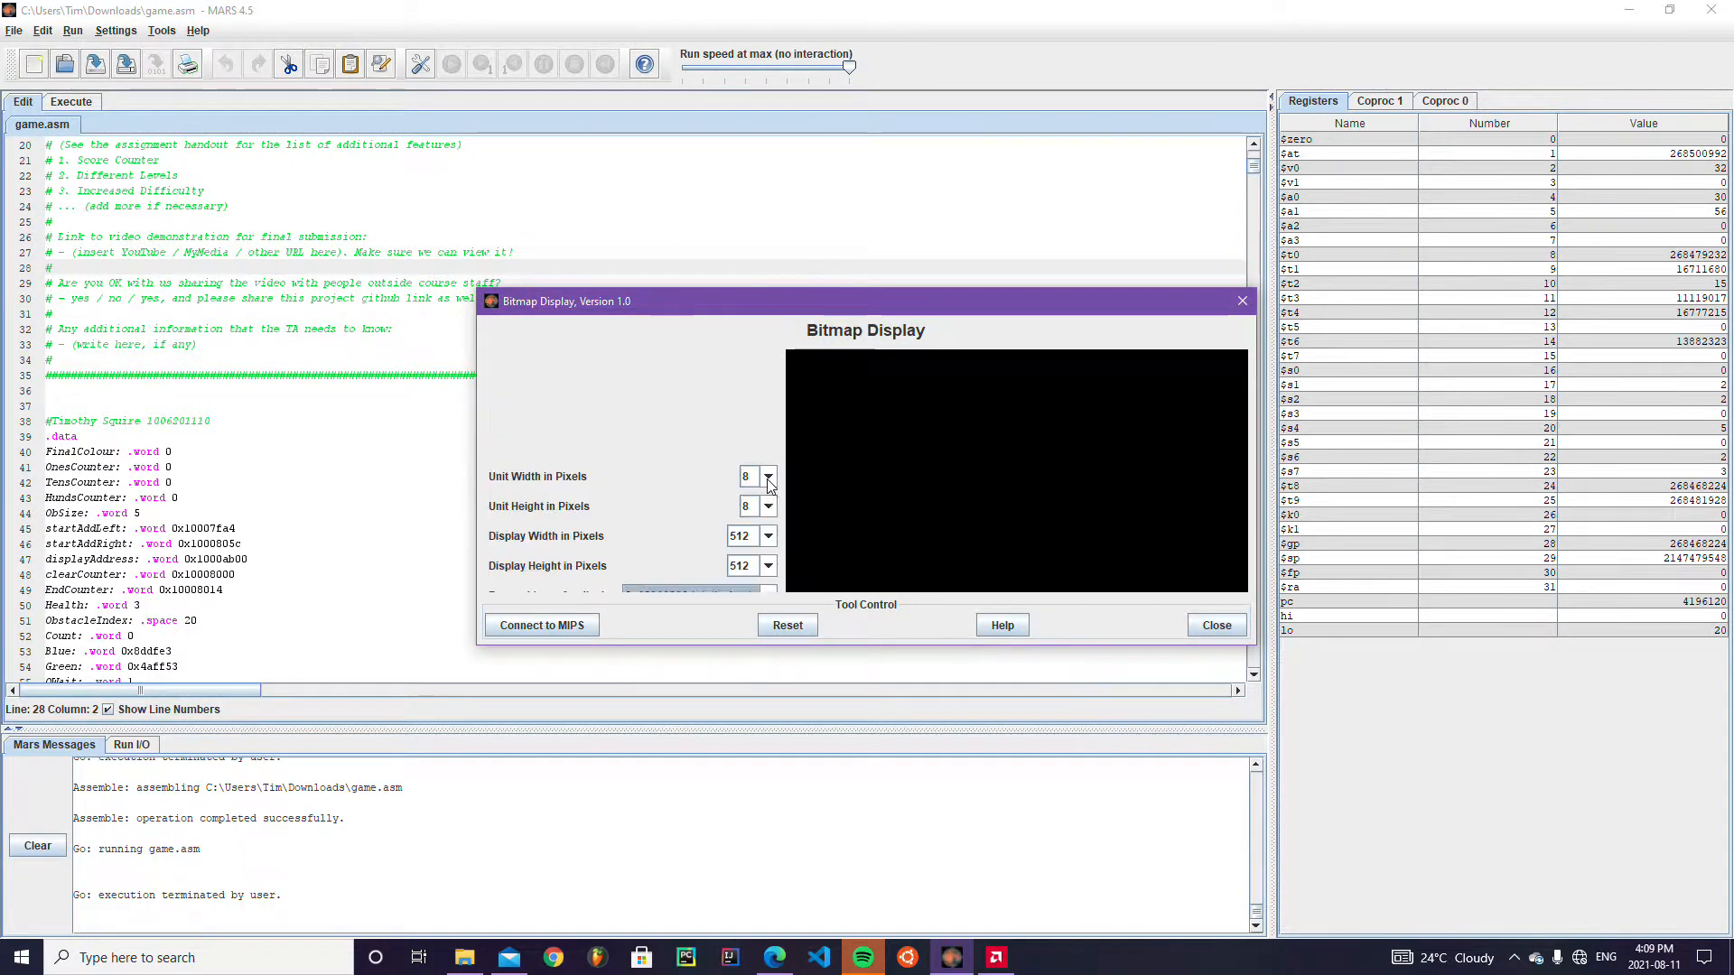
left_click(767, 592)
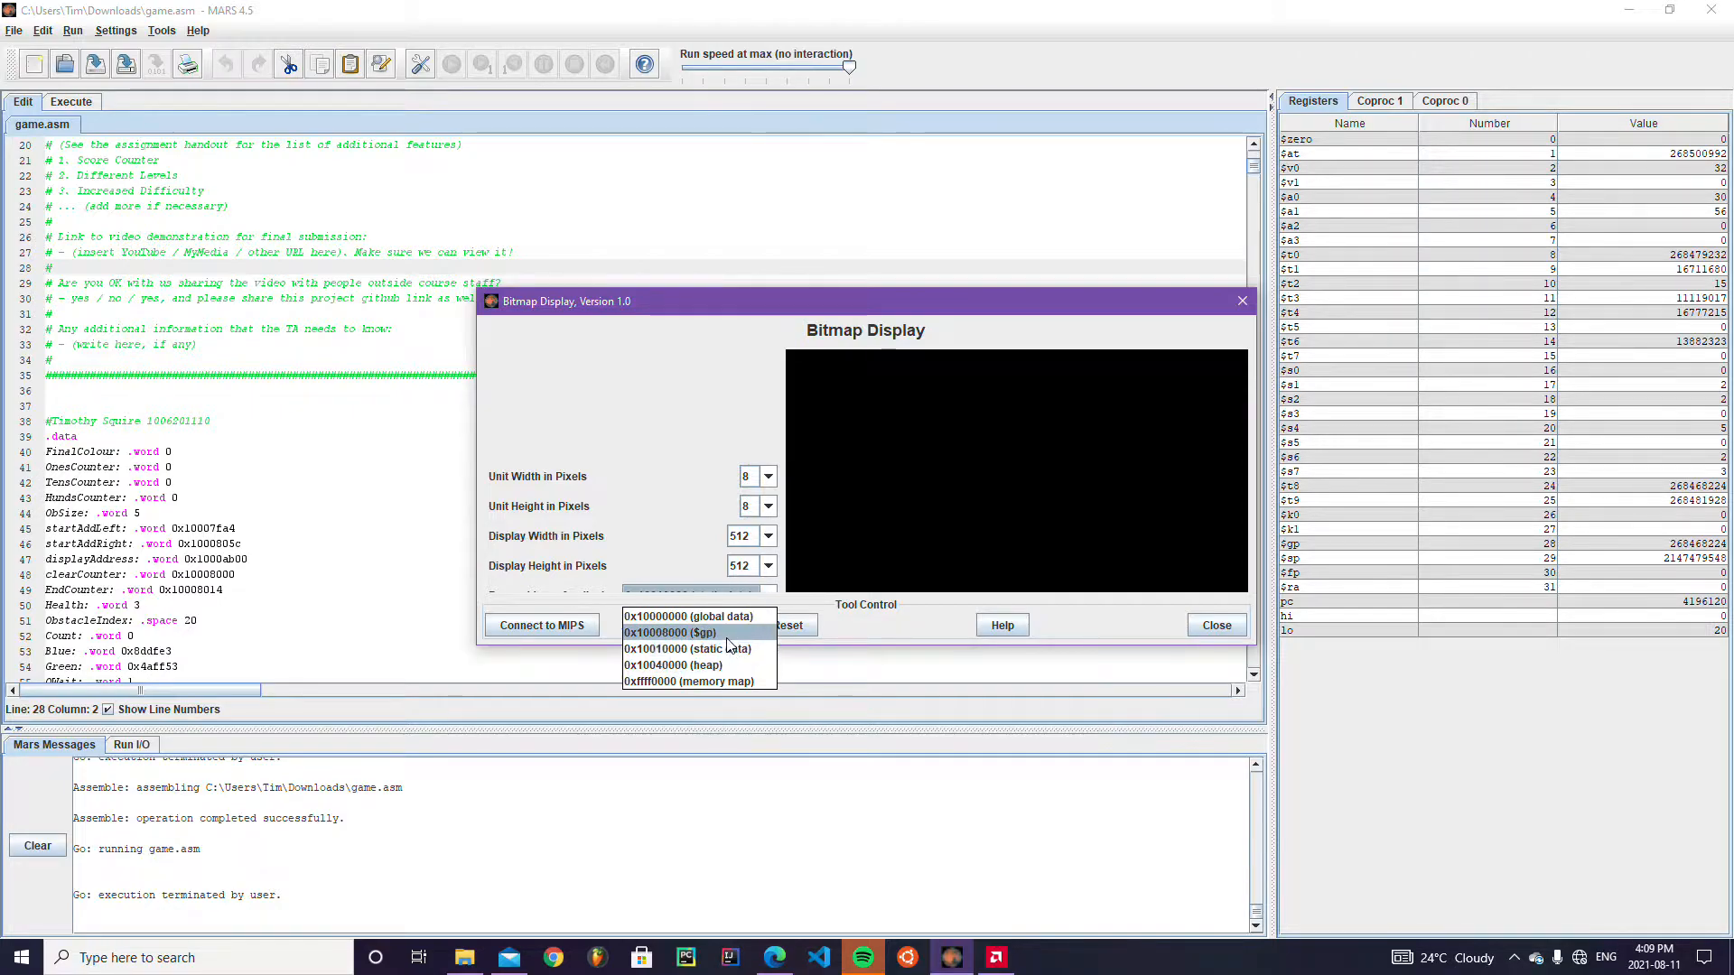
left_click(669, 632)
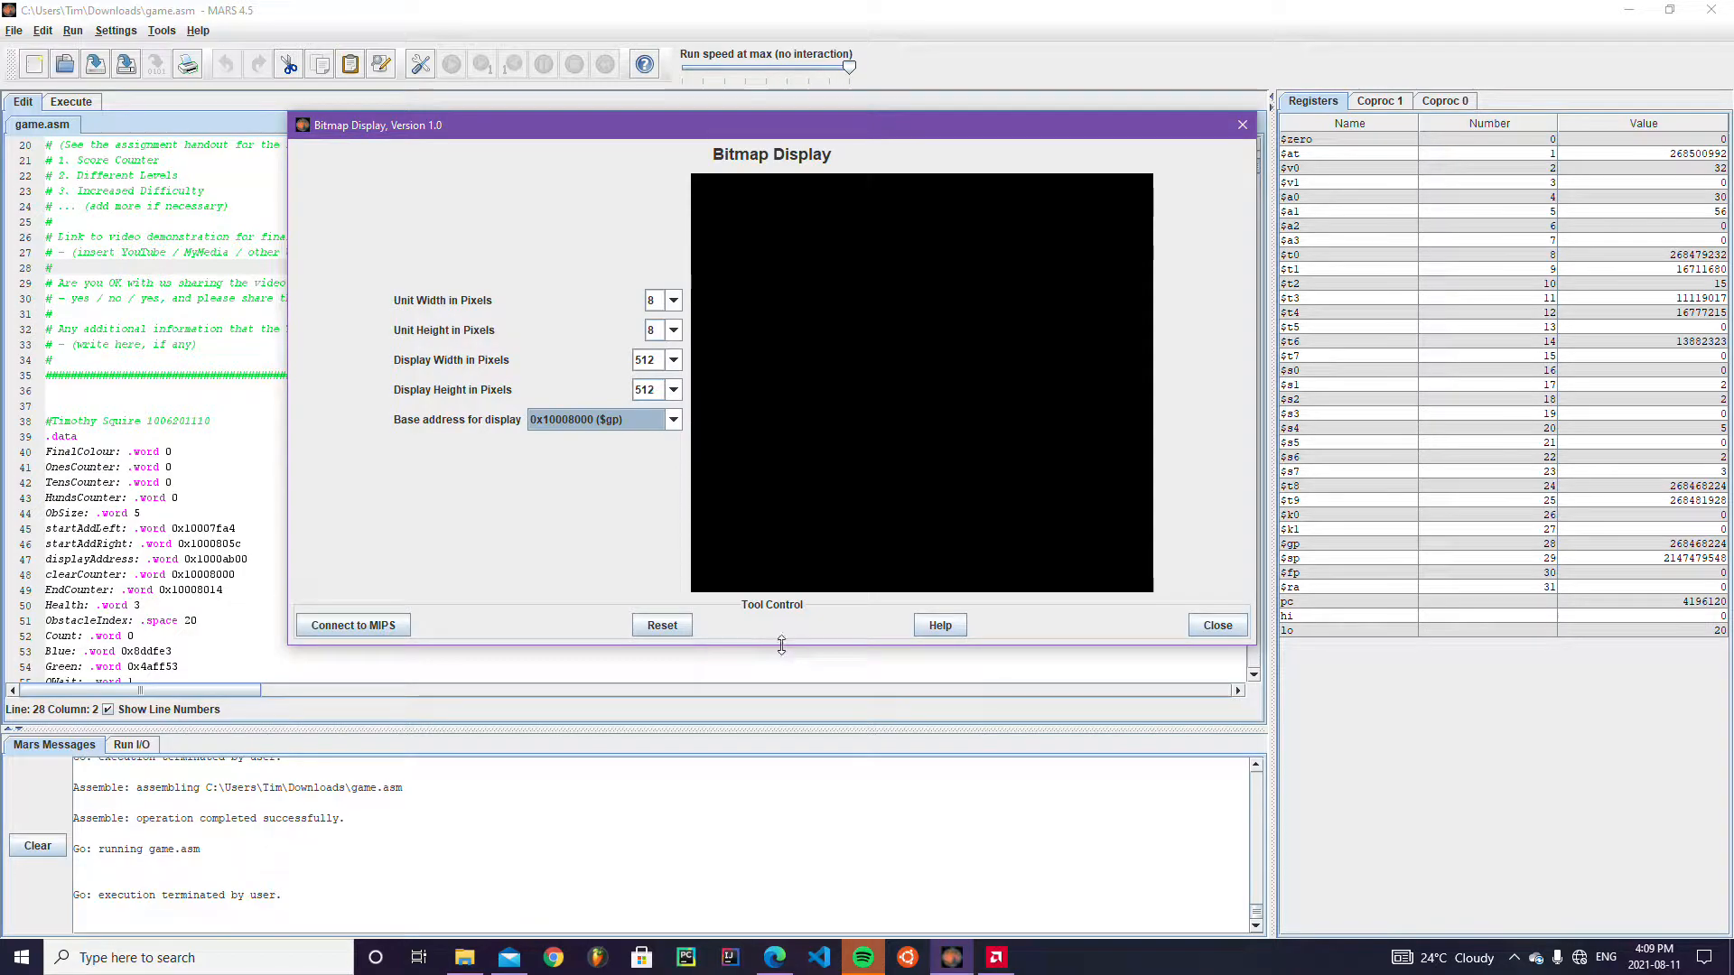
left_click_drag(771, 124, 1190, 236)
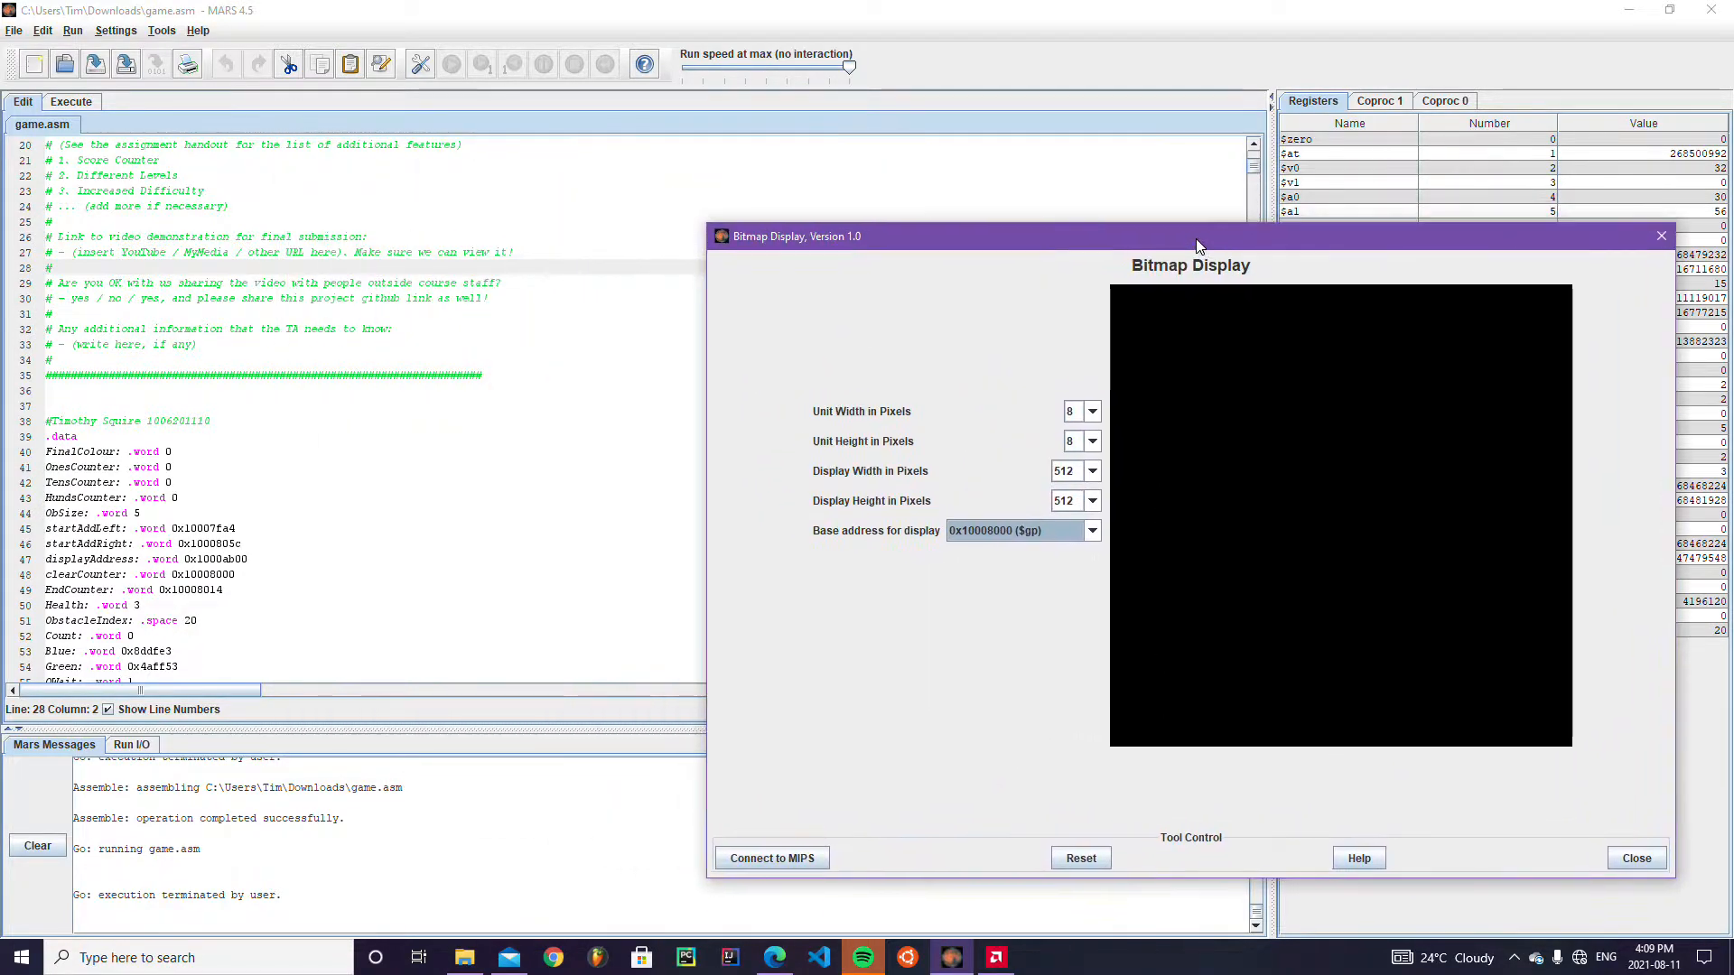
left_click(162, 29)
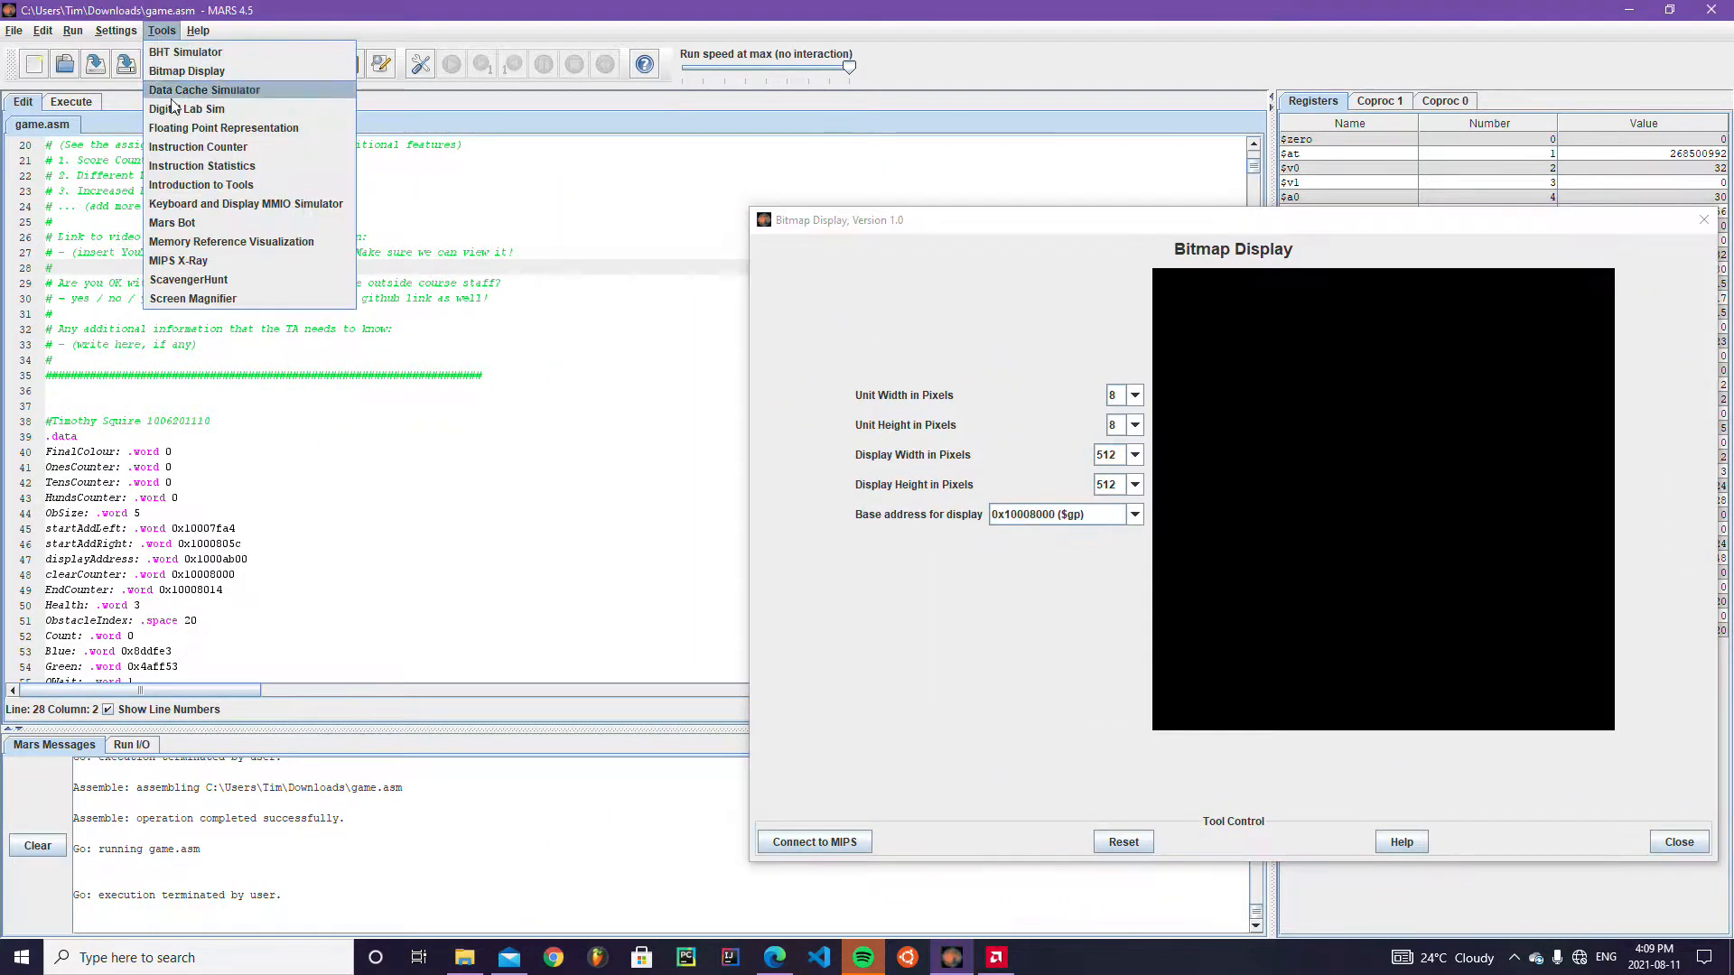
Open the Keyboard and Display MMIO Simulator, then assemble and run game.asm.
left_click(246, 203)
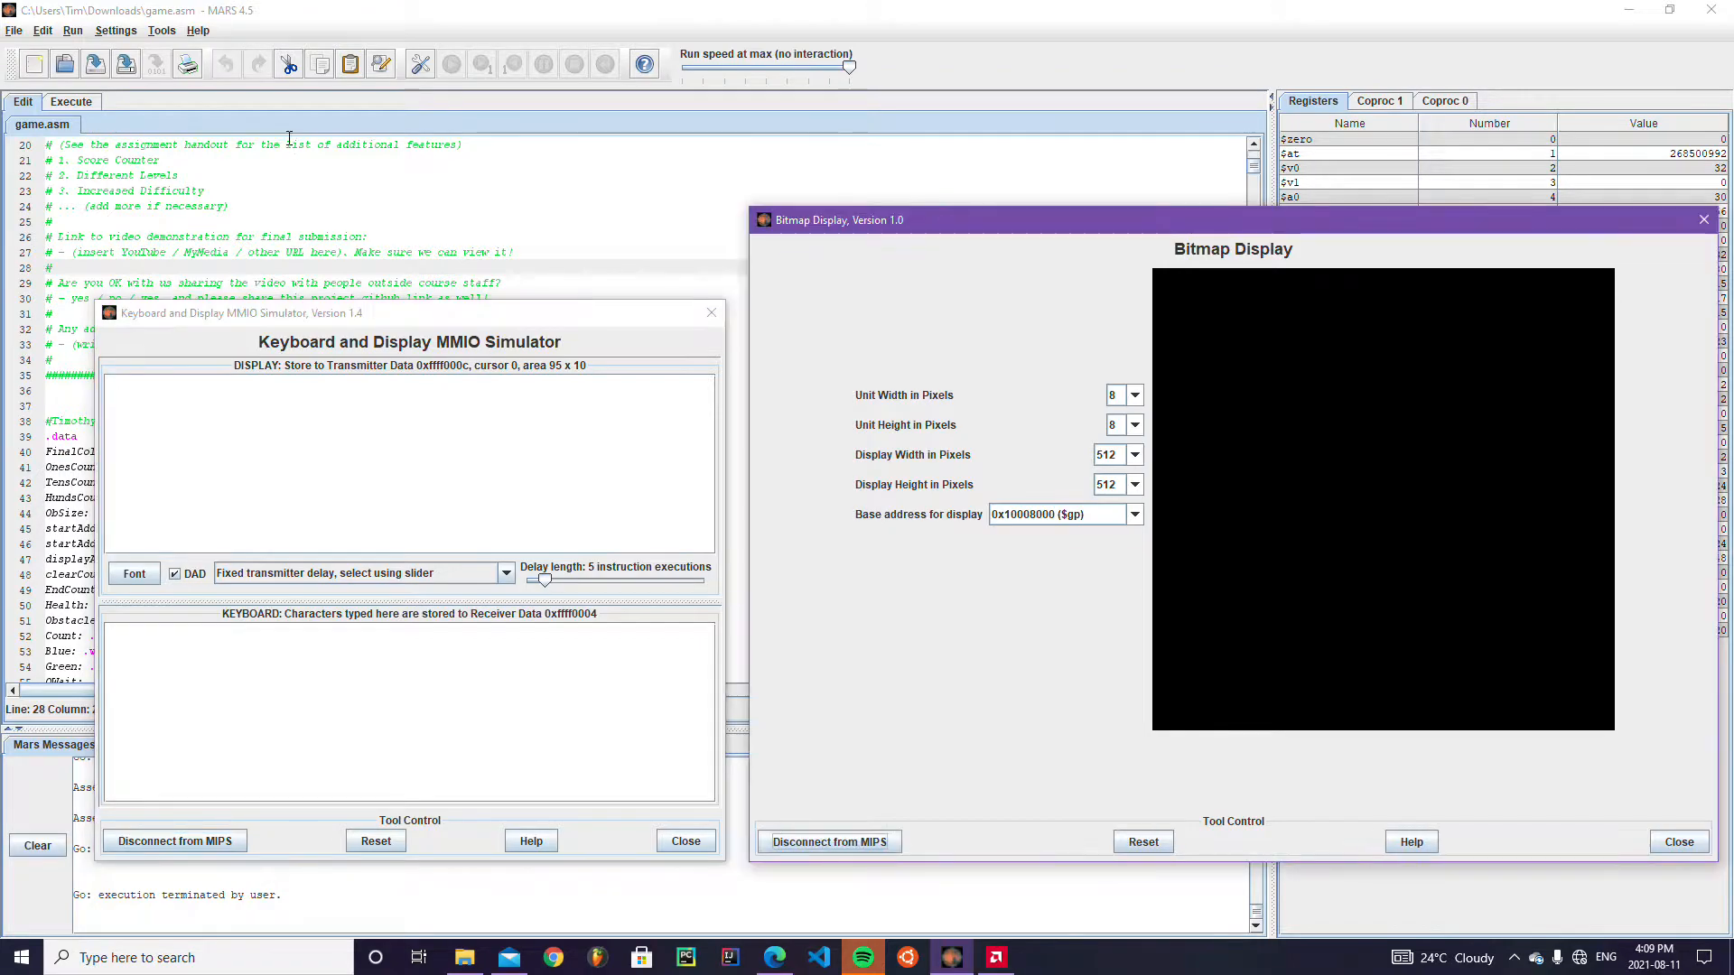
left_click(452, 64)
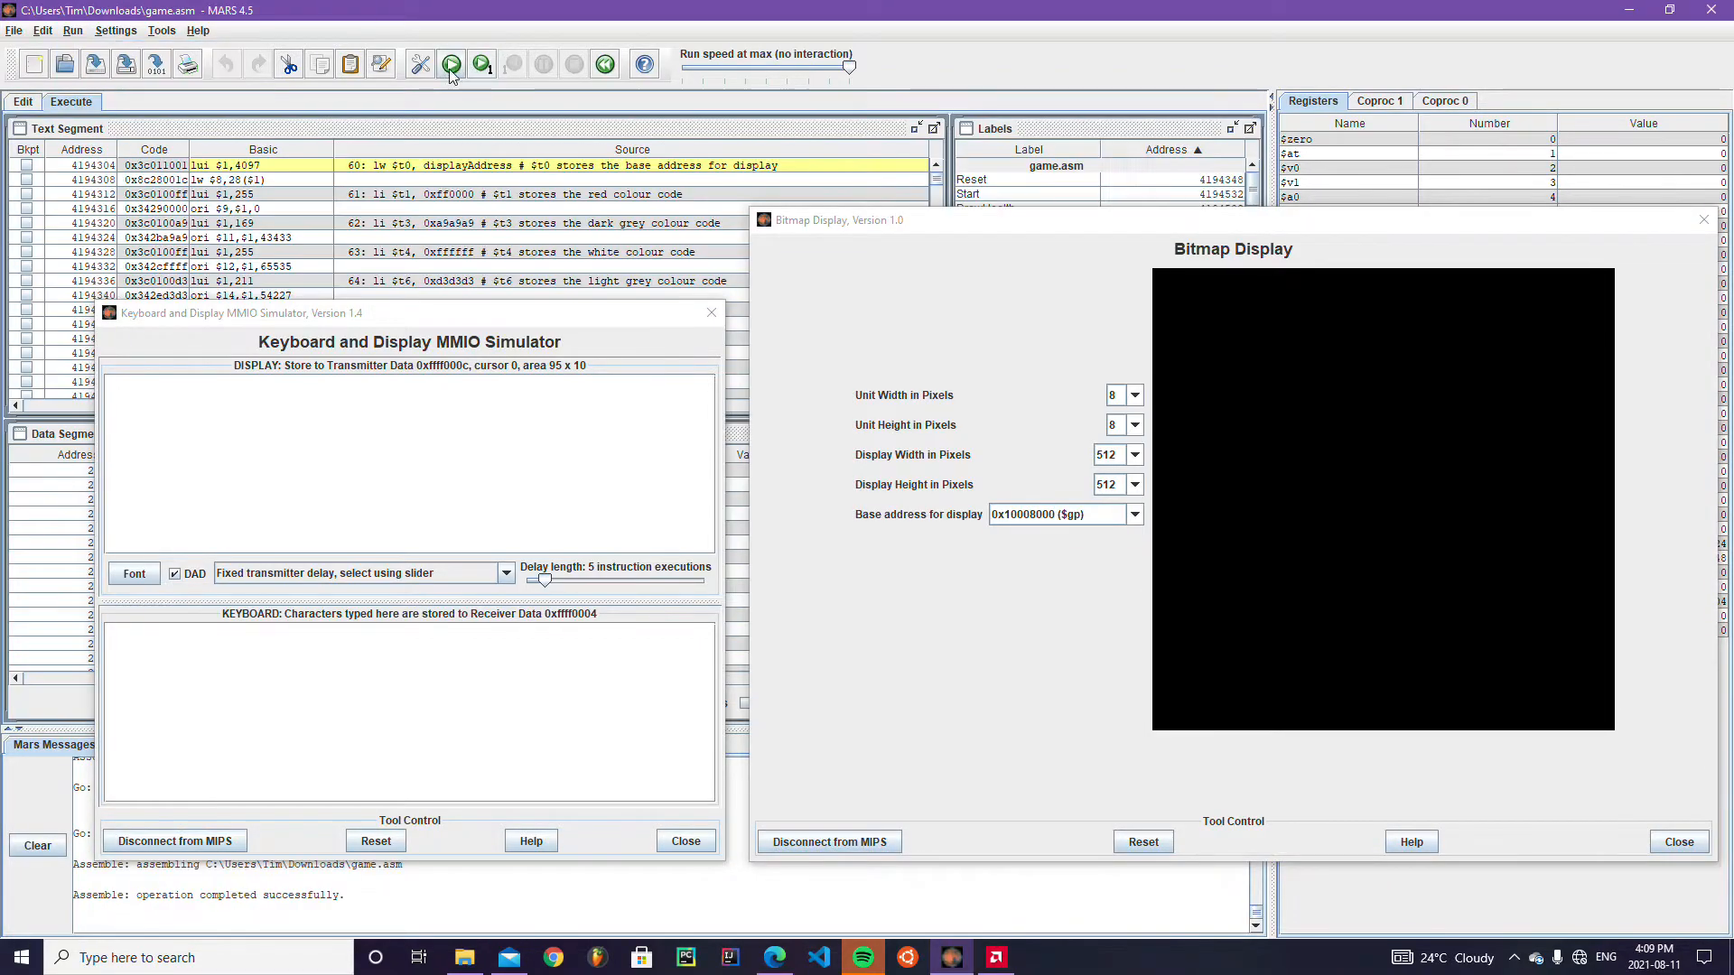
left_click(452, 63)
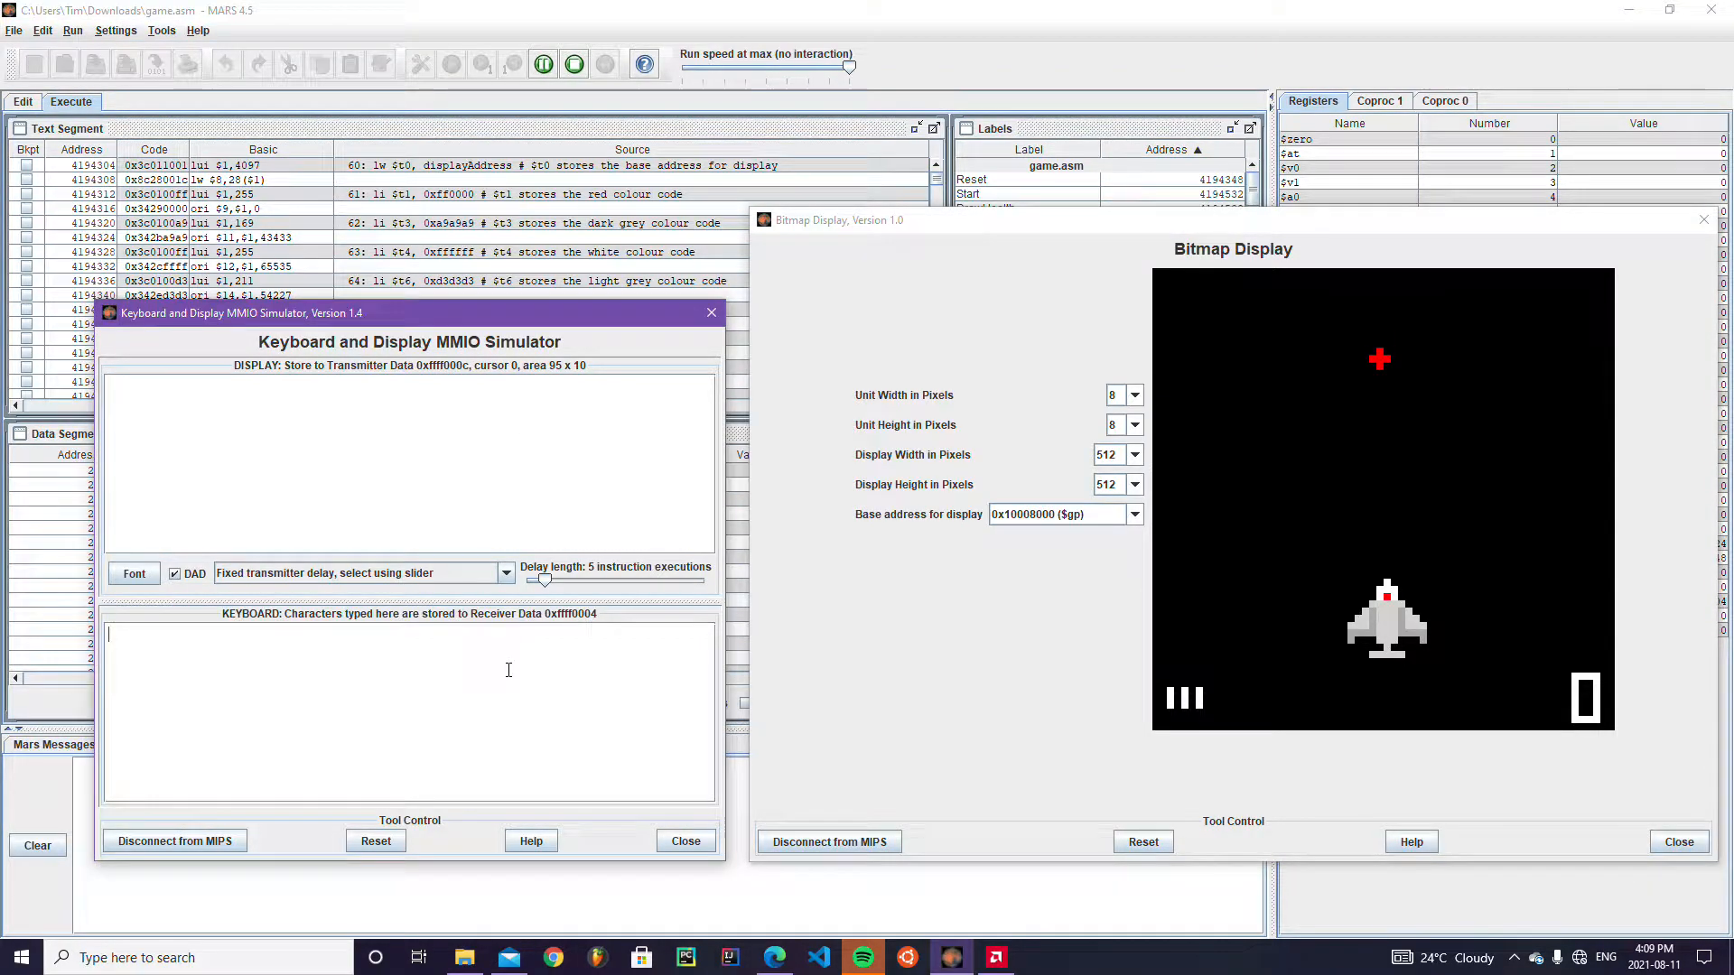
Steer the ship left with eleven 'a' presses, then with 'www' and 'dddd'.
type("aaaaaaaaaaaaaaaaaaaaaaaaaaaaaa")
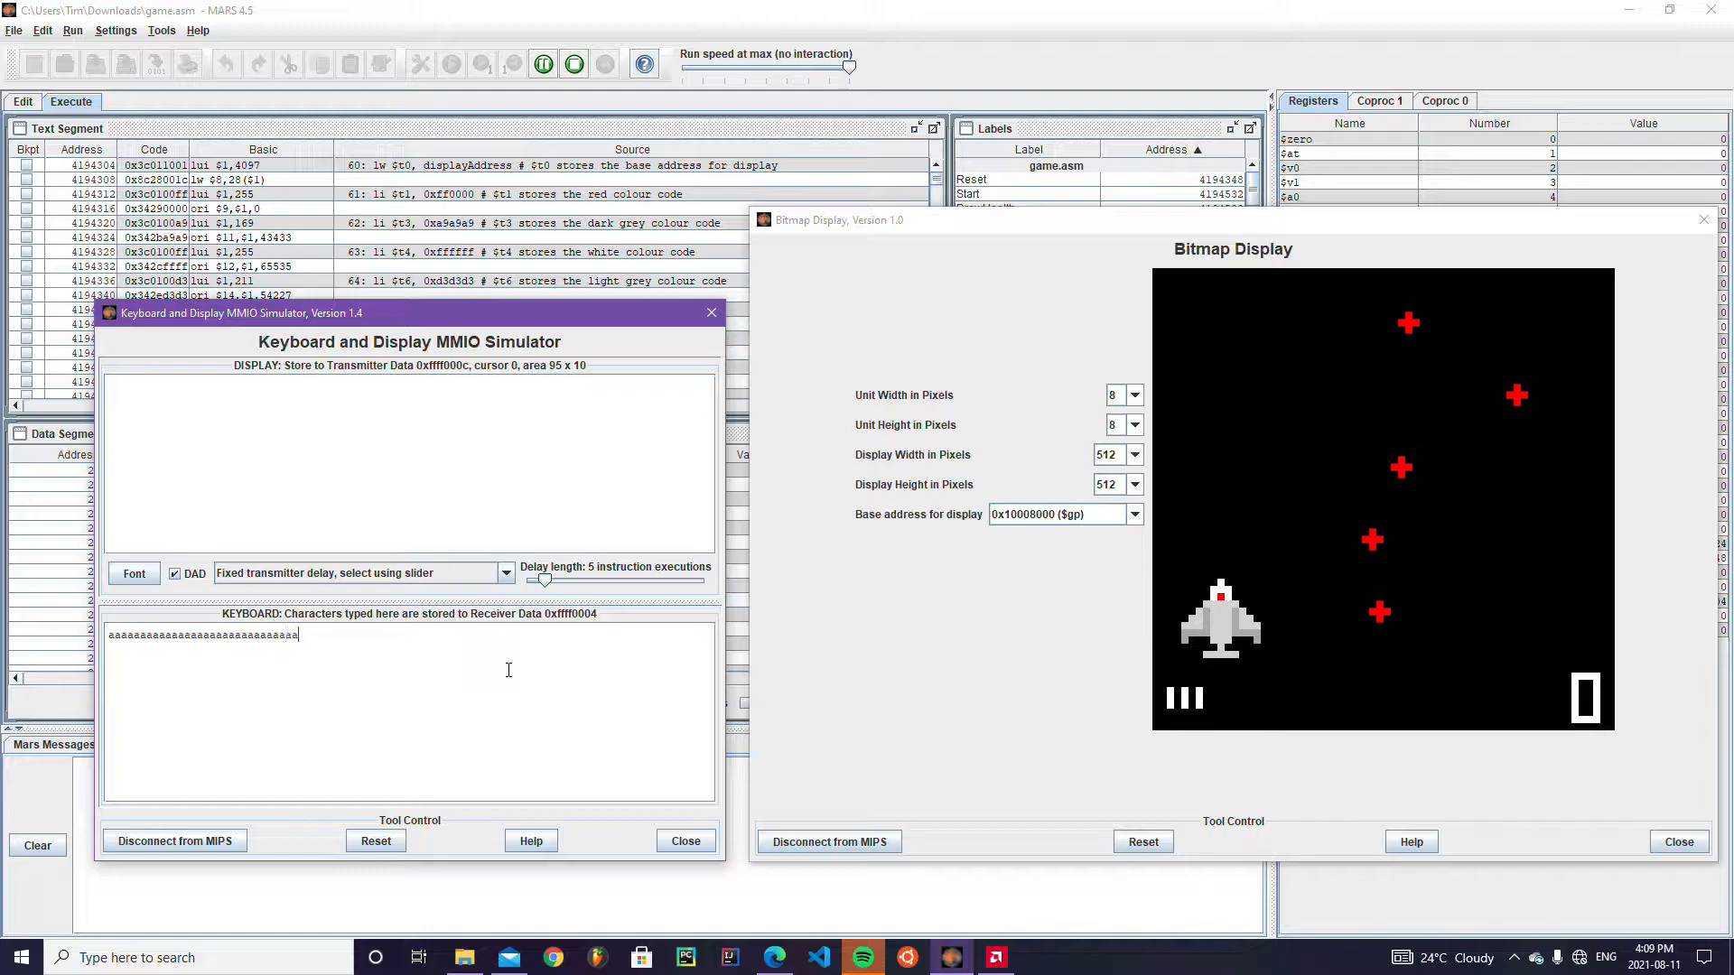
type("wwwddddddddddddaaaaaaaaaaasaassaaaaaadddddddddddddddddpdddddddddwww")
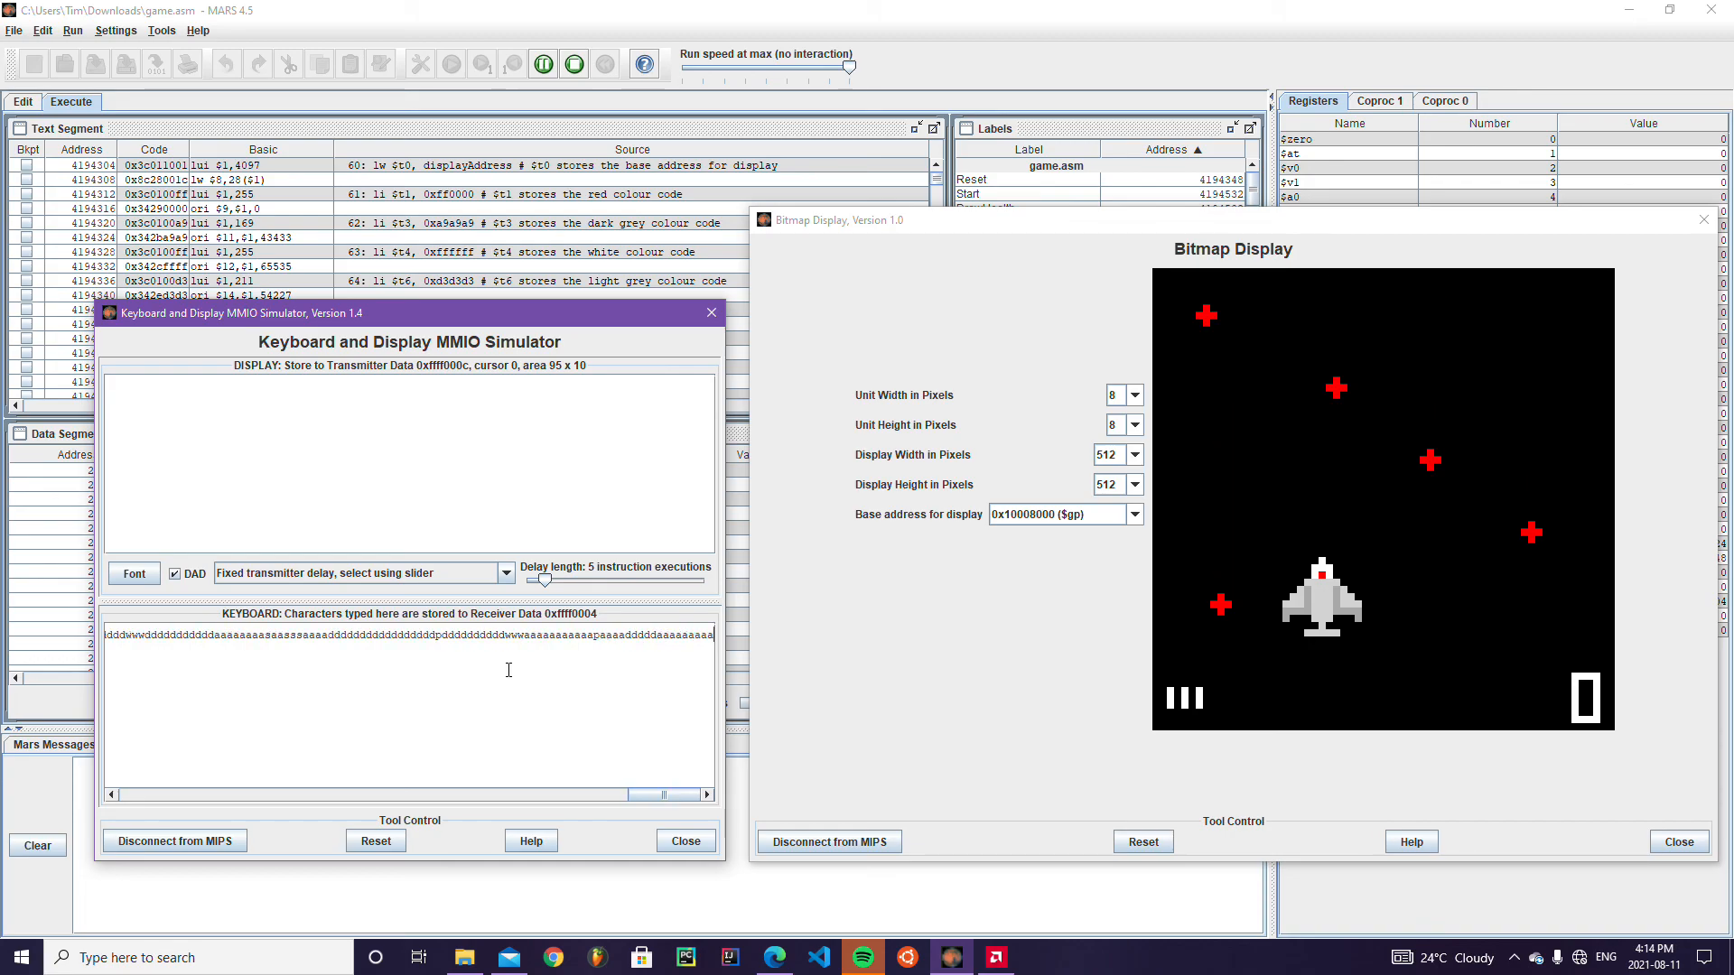
Use the toolbar Reset button to restart the running game program.
left_click(572, 63)
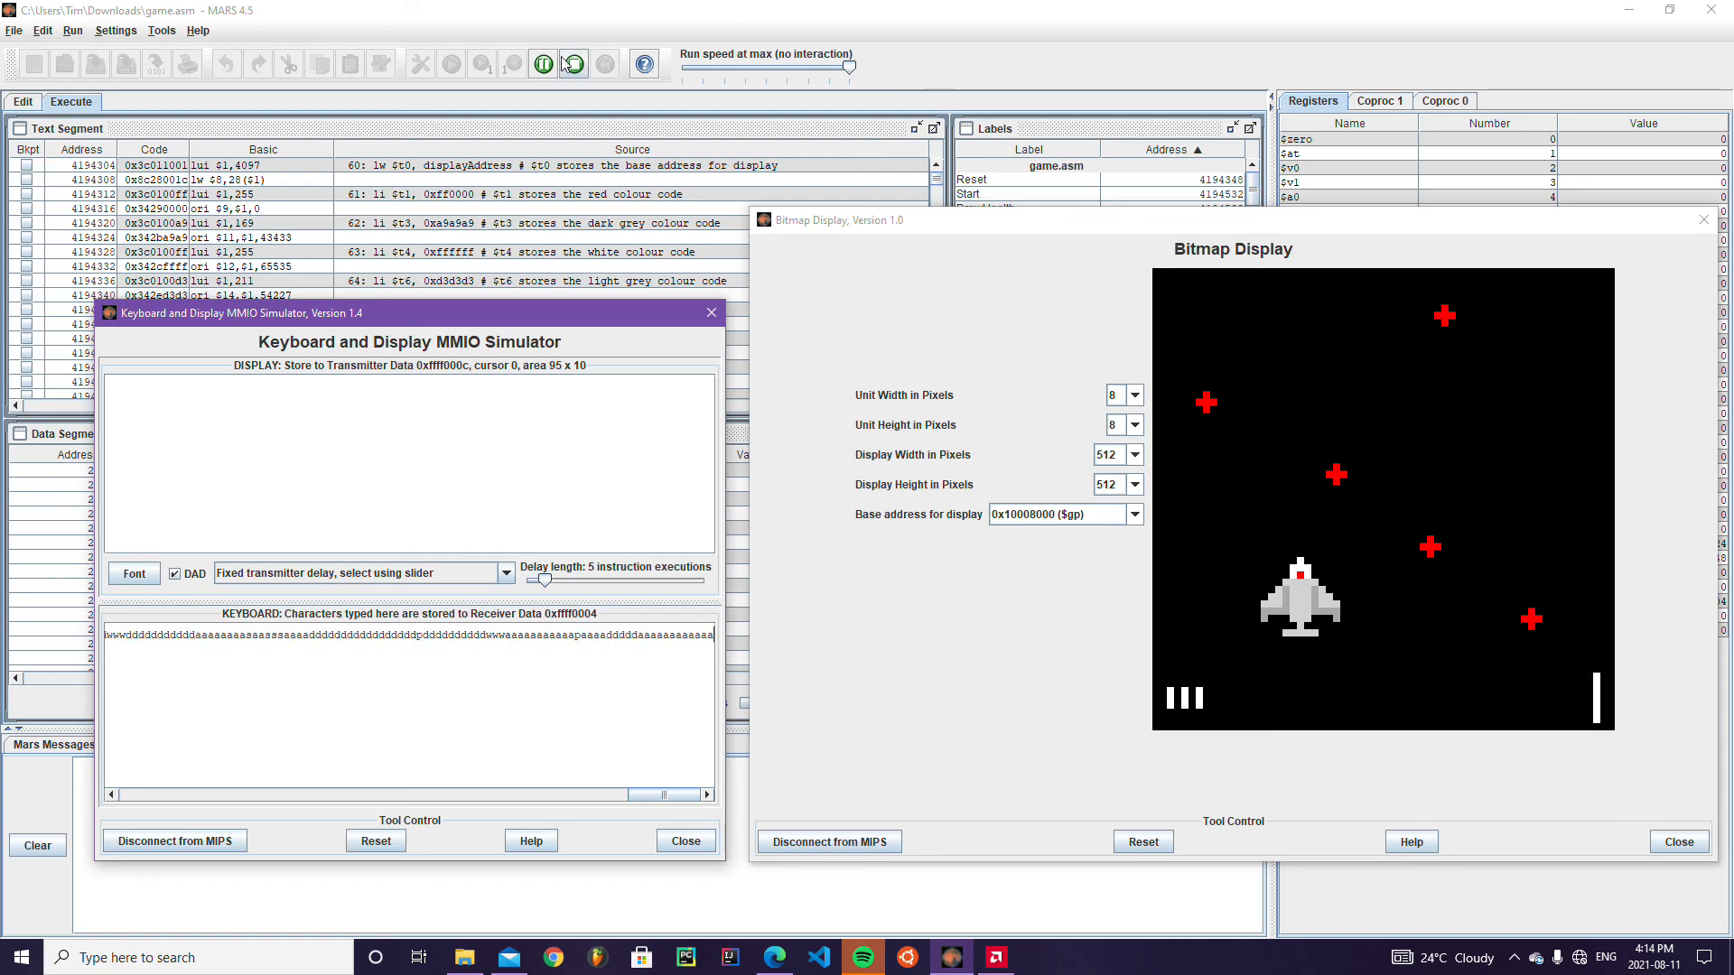